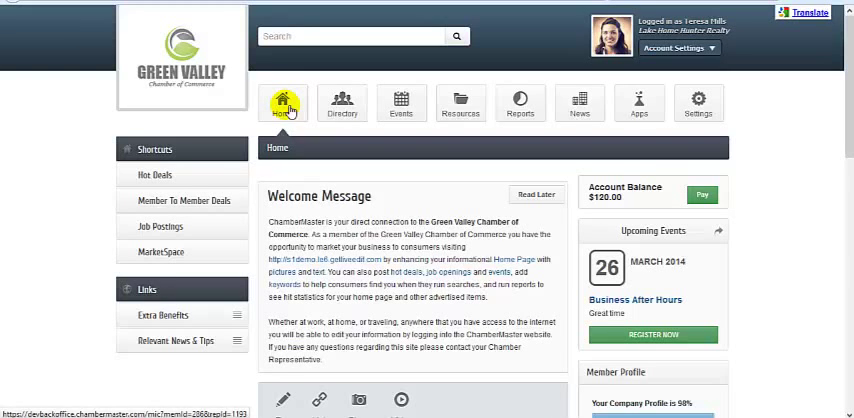
mouse_move(668, 110)
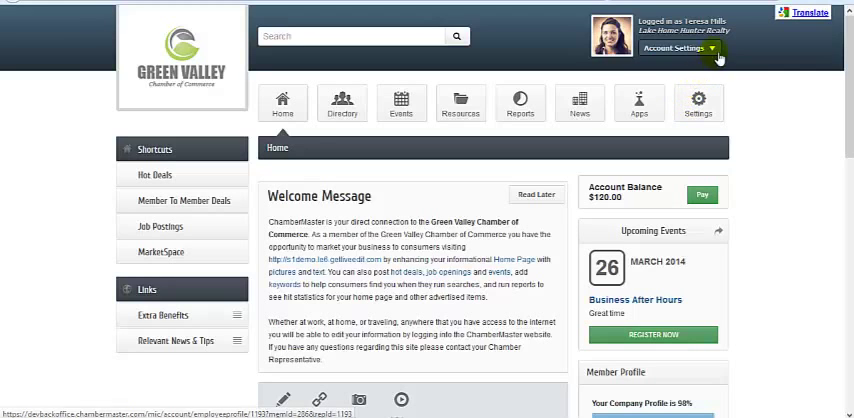
Show the Account Settings menu with the member's personal and company options
left_click(682, 50)
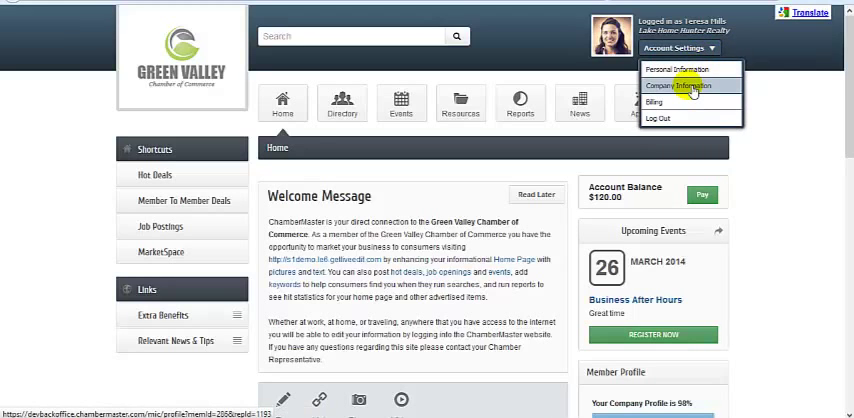
View the Company Information profile summary with completion levels for each section
left_click(684, 84)
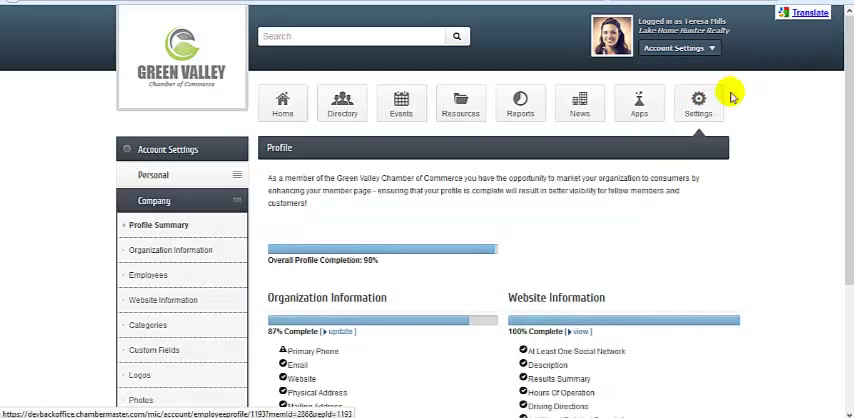
scroll("down", 3)
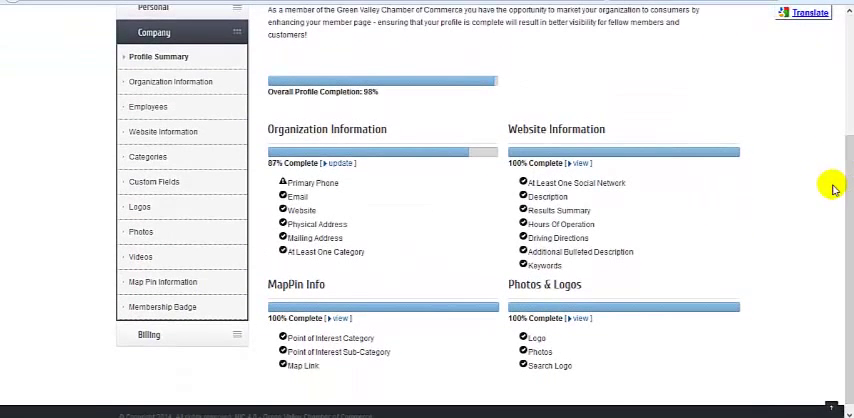
mouse_move(828, 176)
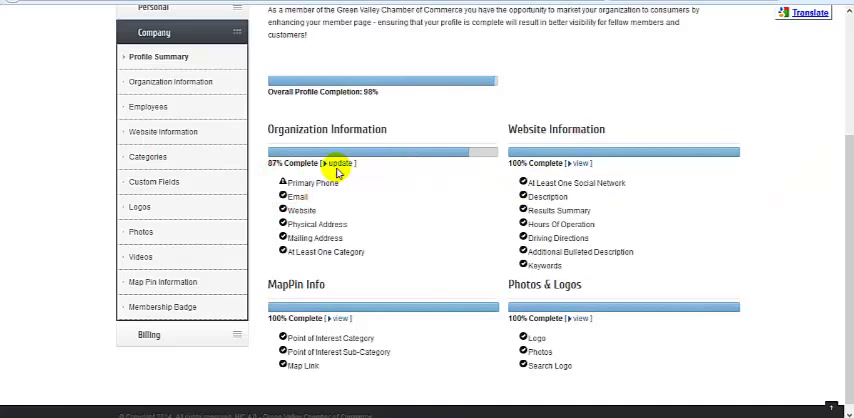
mouse_move(336, 168)
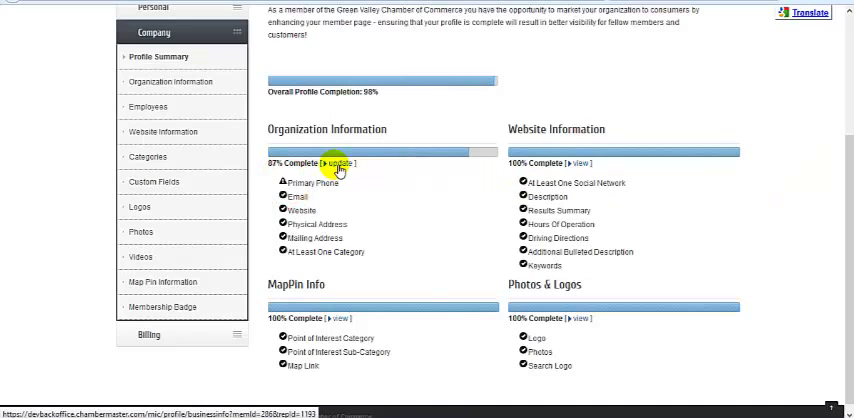
mouse_move(266, 144)
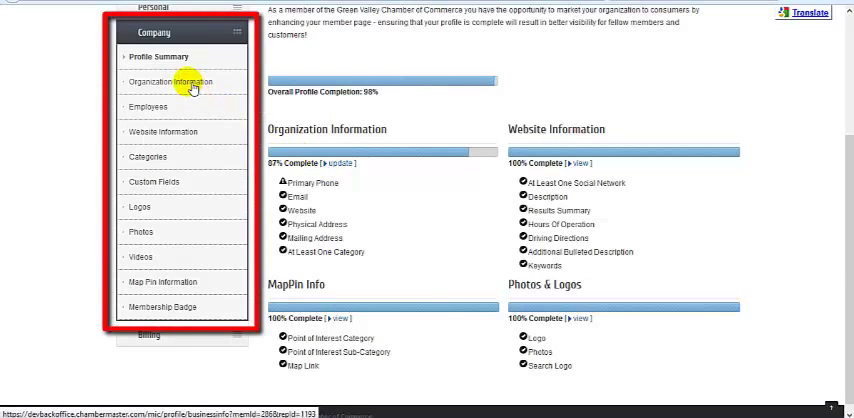
Review Organization Information down to the address, with mailing address matching physical
left_click(170, 80)
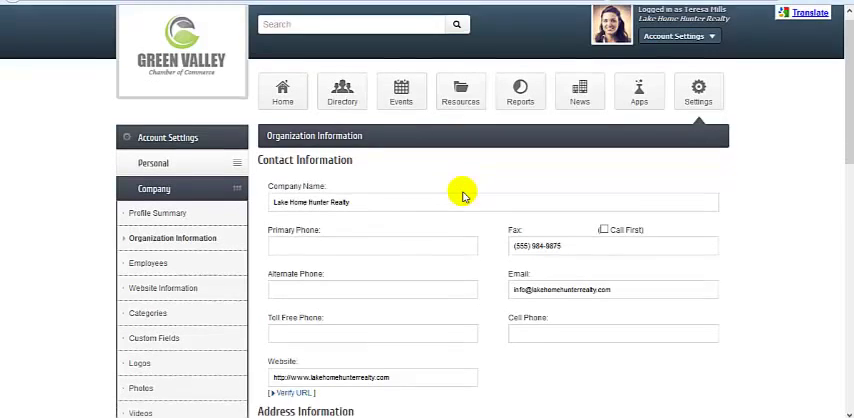
scroll("down", 3)
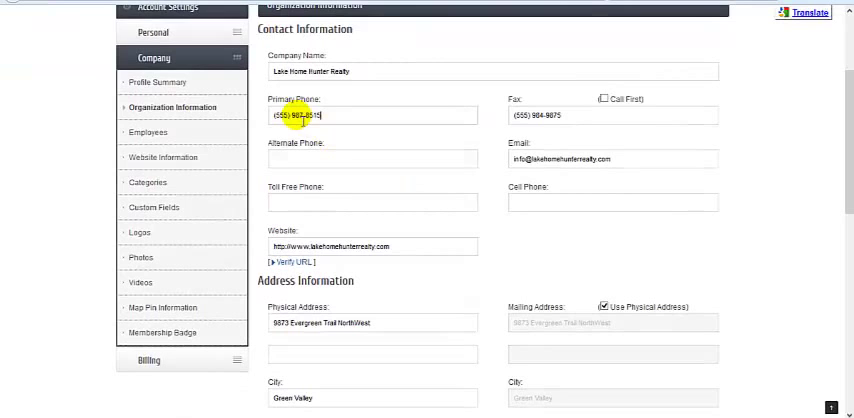
mouse_move(846, 116)
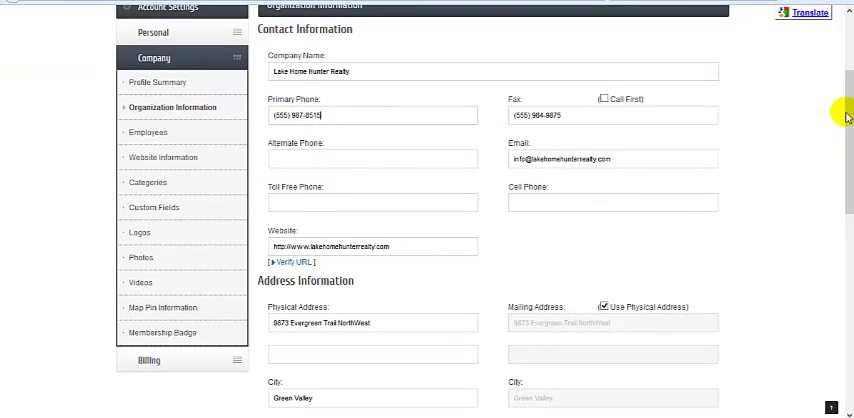
scroll("down", 3)
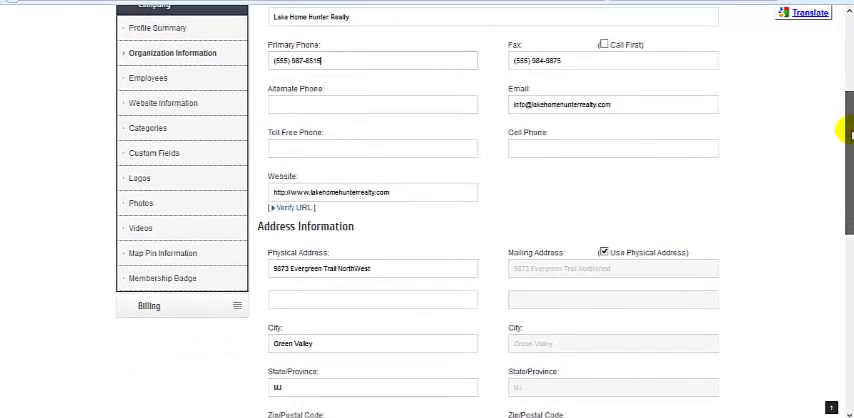
scroll("down", 3)
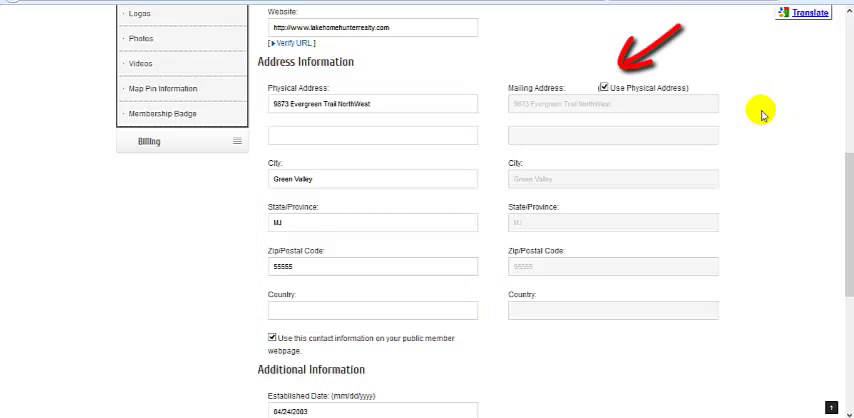
scroll("down", 3)
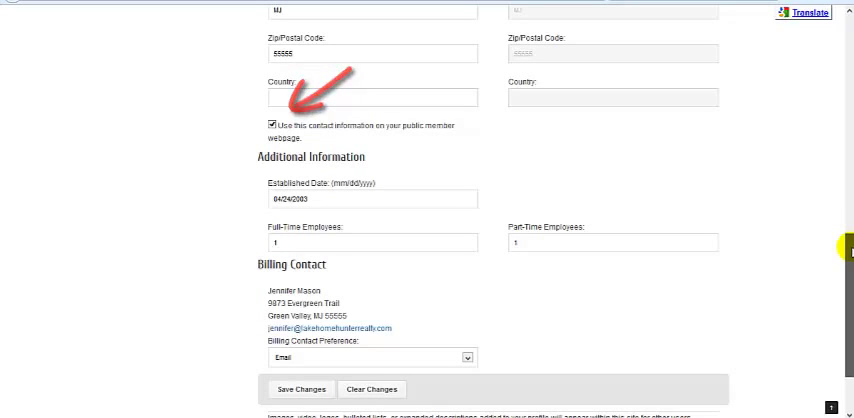
scroll("down", 3)
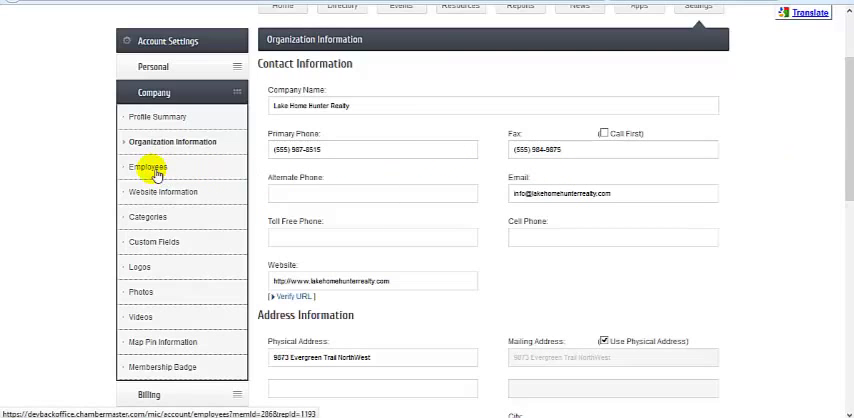
List the company's three employees with titles, primary status, phones and emails
left_click(148, 168)
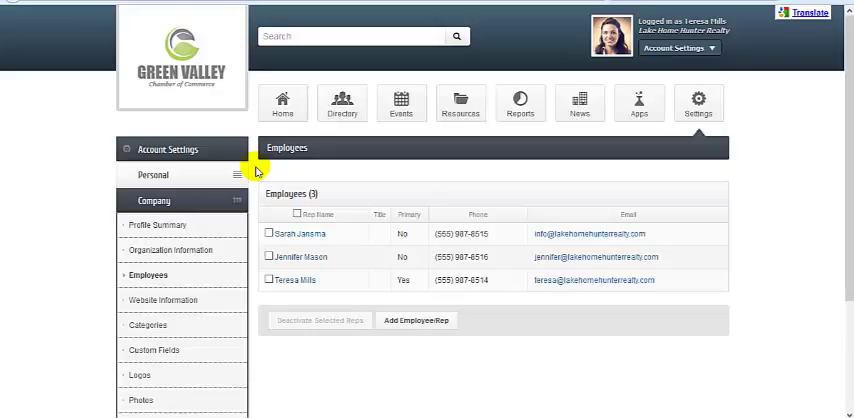
mouse_move(220, 250)
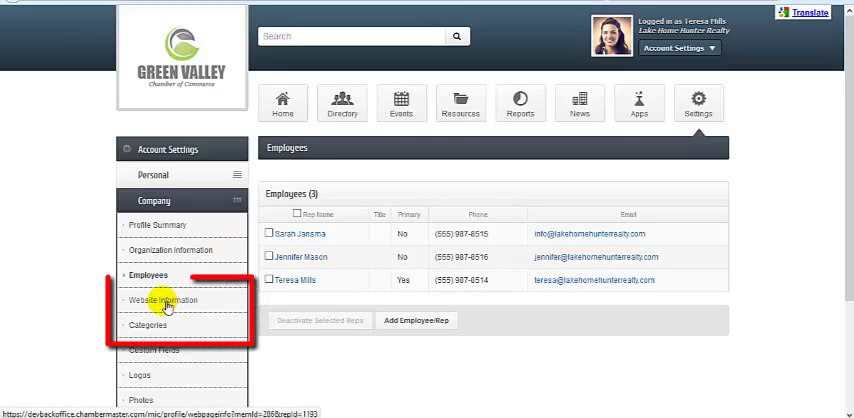
Review Website Information down to the LinkedIn, Facebook and Twitter social links
left_click(164, 300)
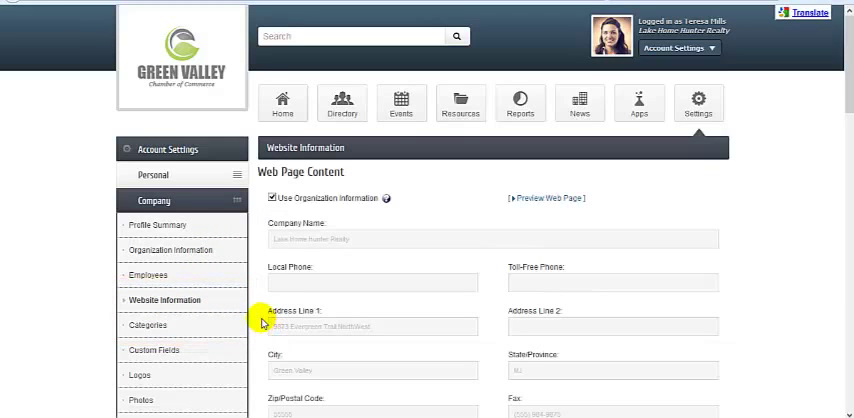
scroll("down", 3)
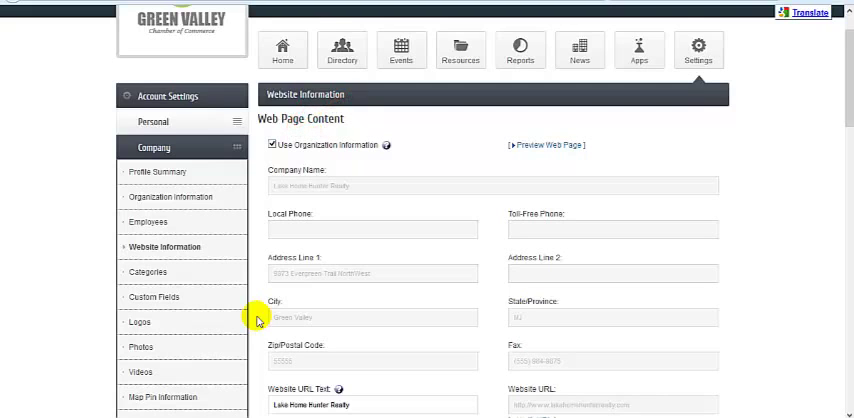
scroll("down", 3)
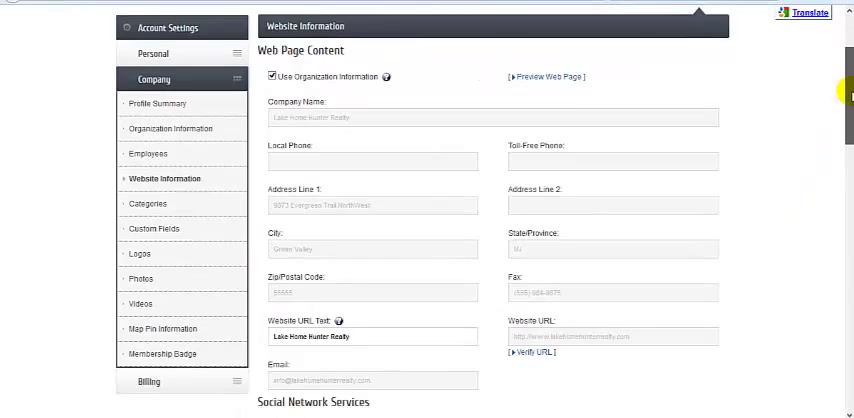
scroll("down", 3)
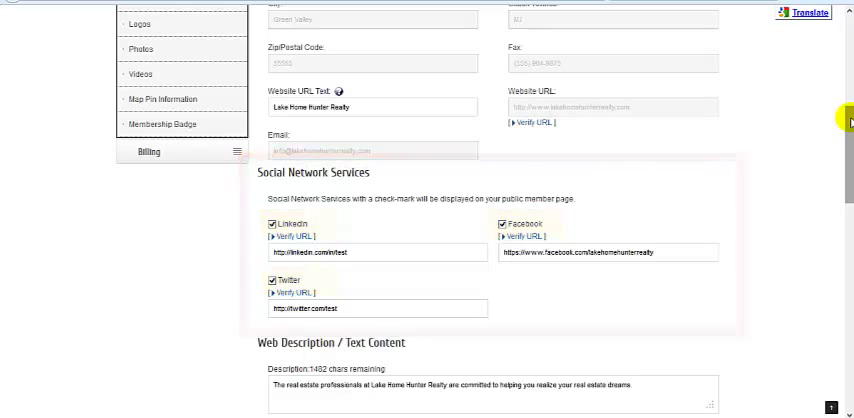
scroll("down", 3)
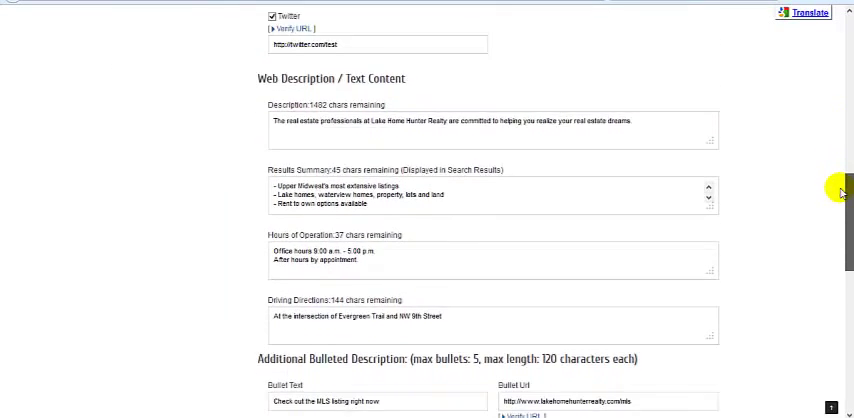
scroll("down", 3)
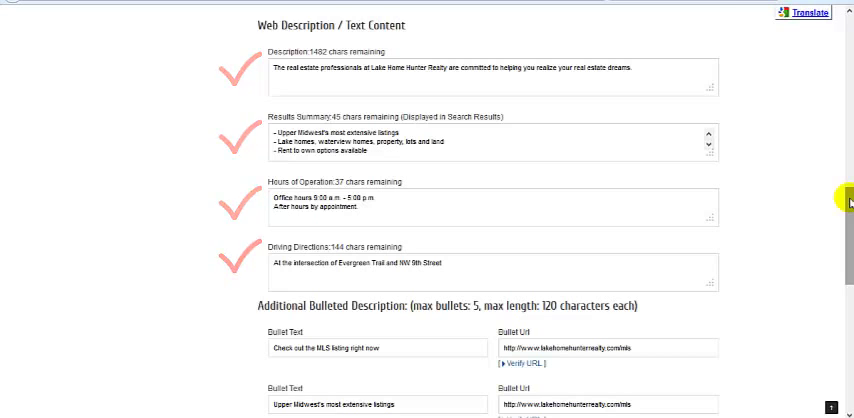
scroll("down", 3)
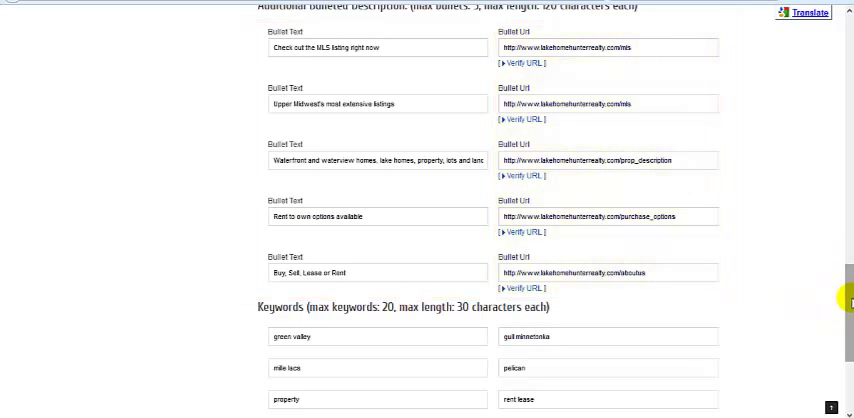
scroll("down", 3)
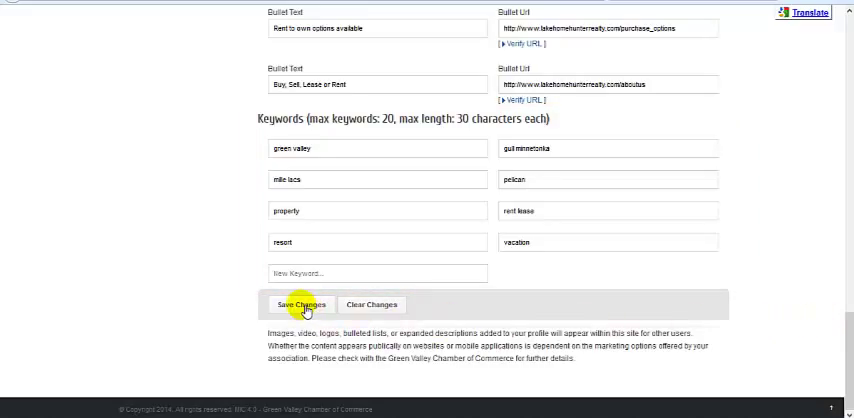
Save the website information changes for the company
left_click(300, 304)
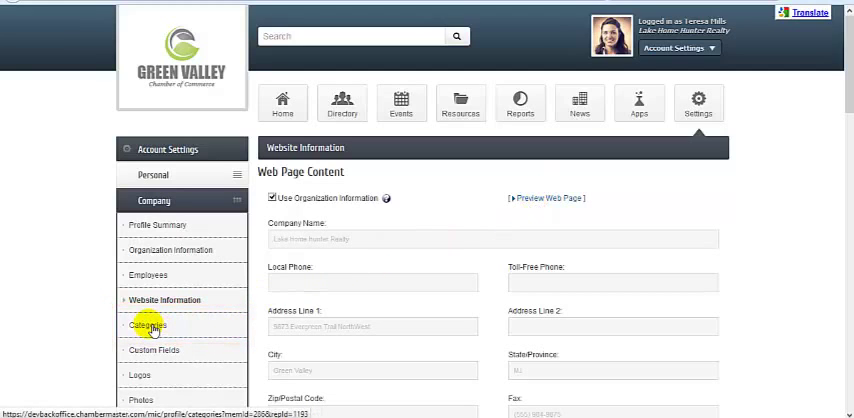
Check the Realtors category, then bring up the company's custom fields
left_click(148, 324)
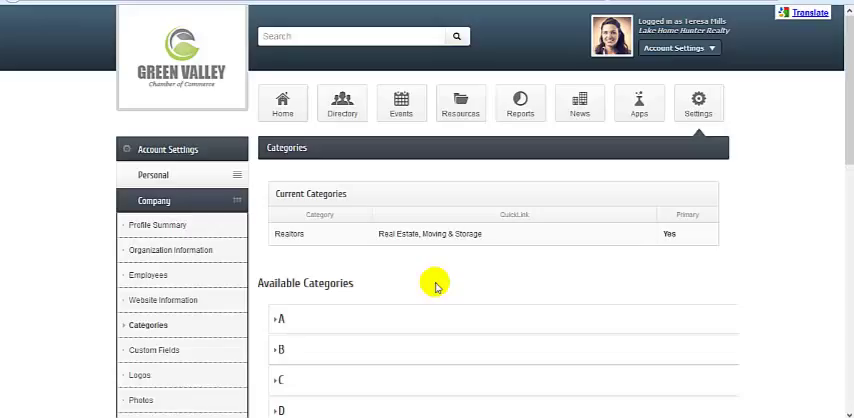
mouse_move(620, 252)
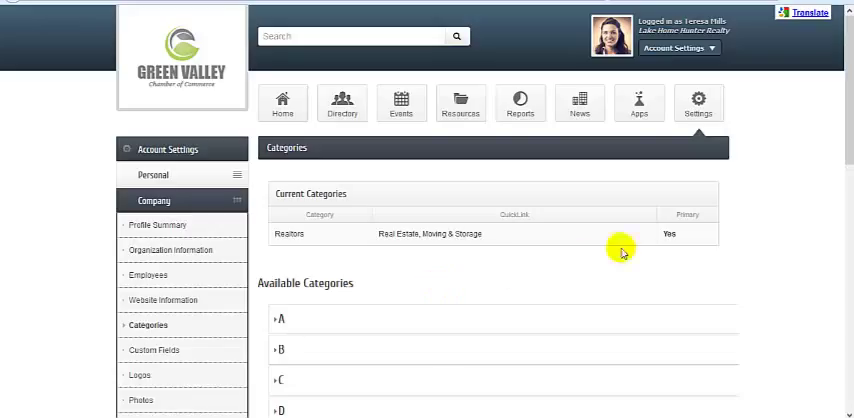
scroll("down", 3)
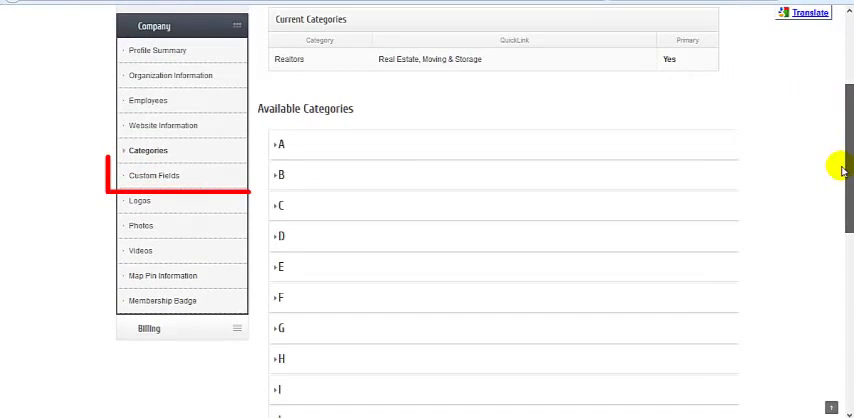
left_click(156, 176)
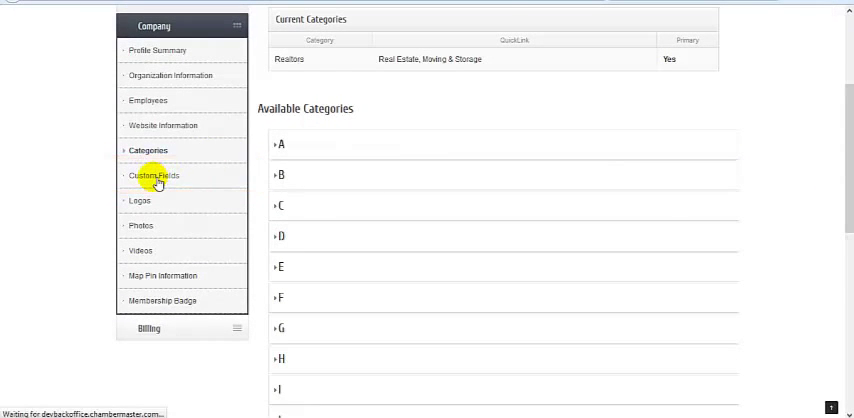
left_click(152, 178)
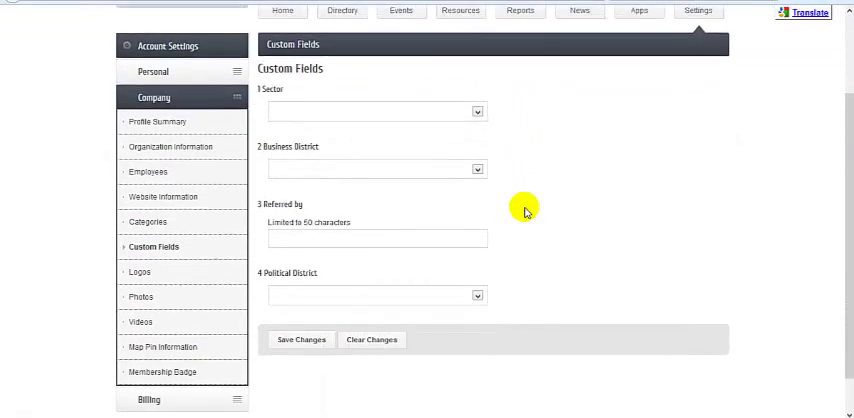
left_click(474, 112)
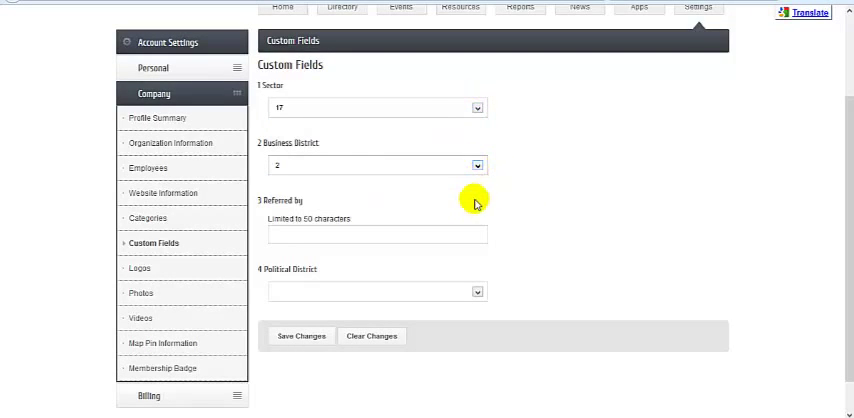
type("4")
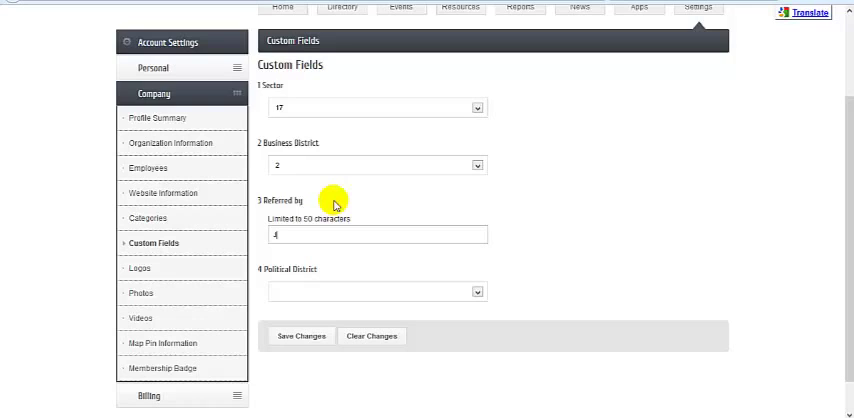
type("Joe Jones")
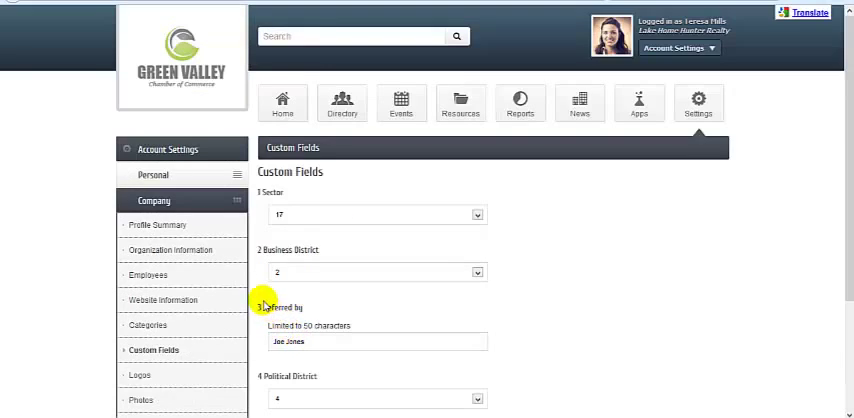
scroll("down", 3)
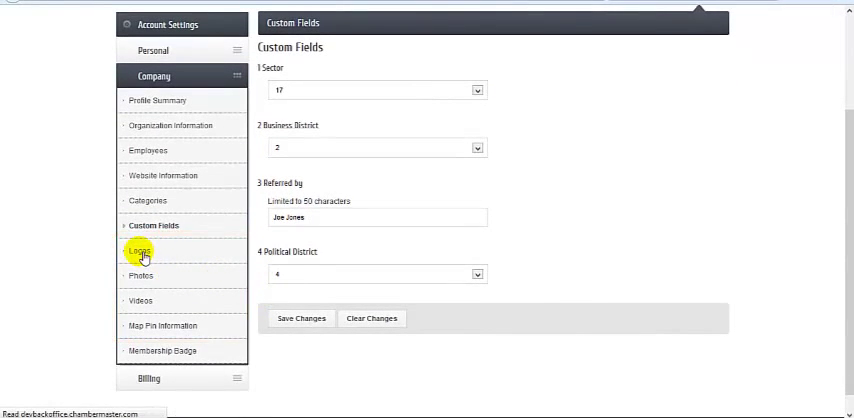
left_click(136, 250)
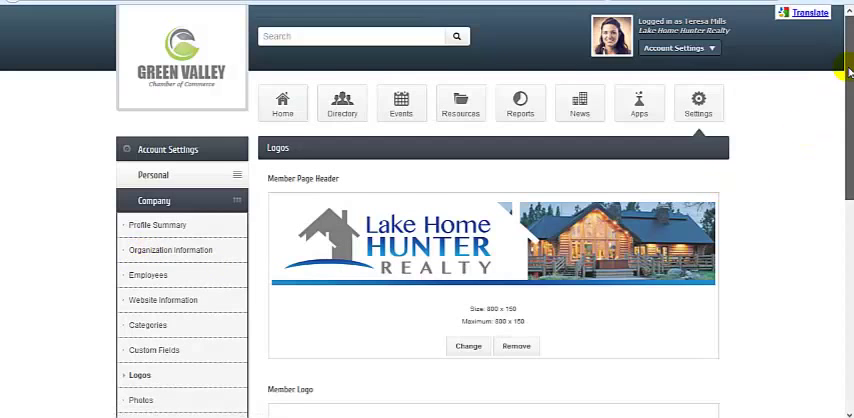
Review the member page header, member logo and house-shaped search results icon with size limits
scroll("down", 3)
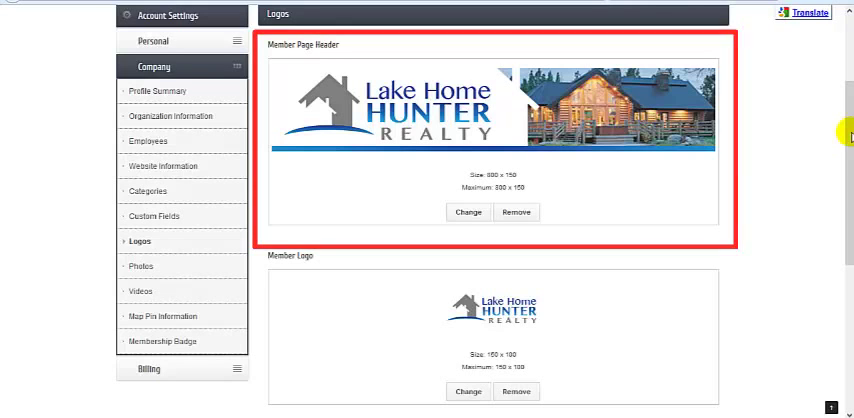
scroll("down", 3)
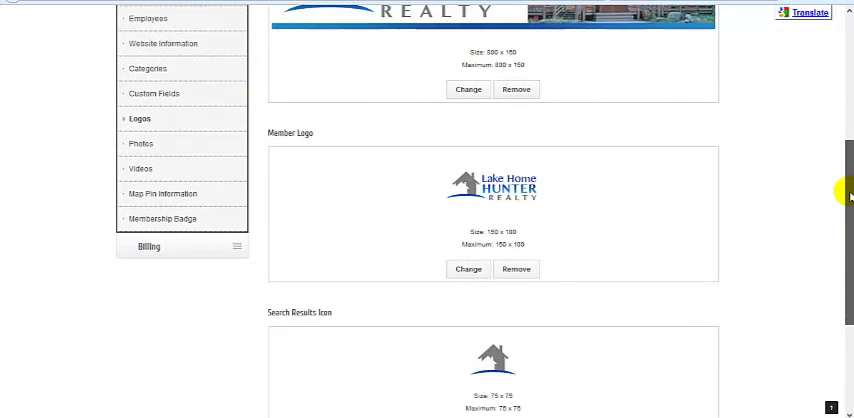
scroll("down", 3)
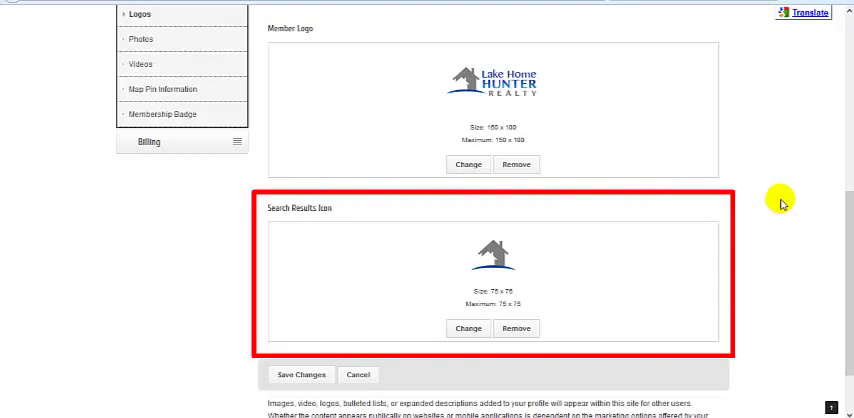
mouse_move(780, 200)
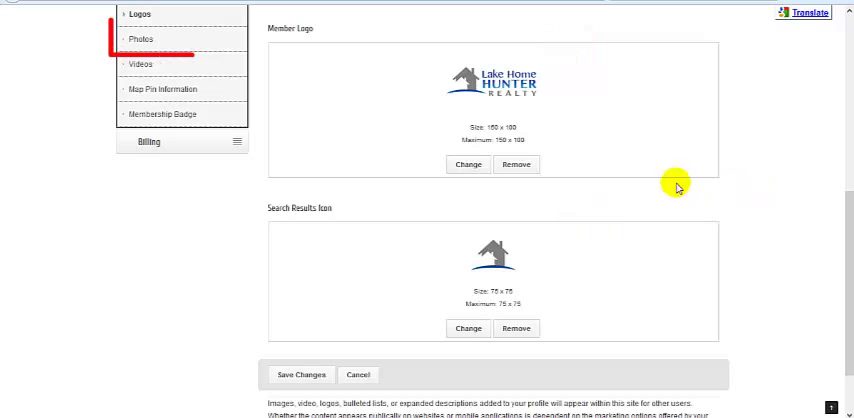
mouse_move(144, 40)
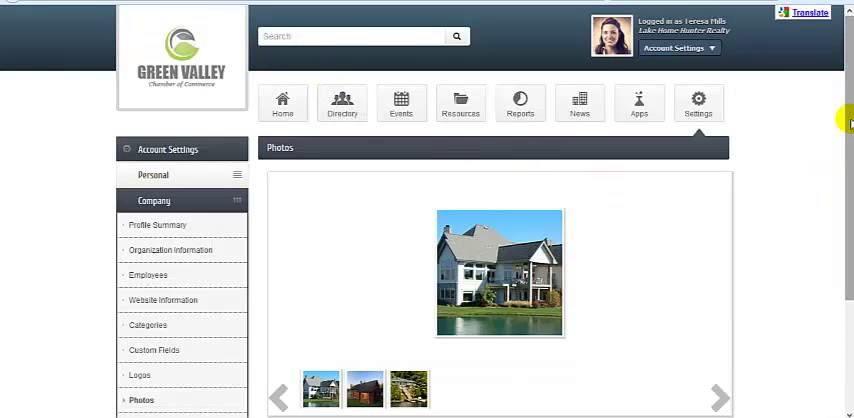
scroll("down", 3)
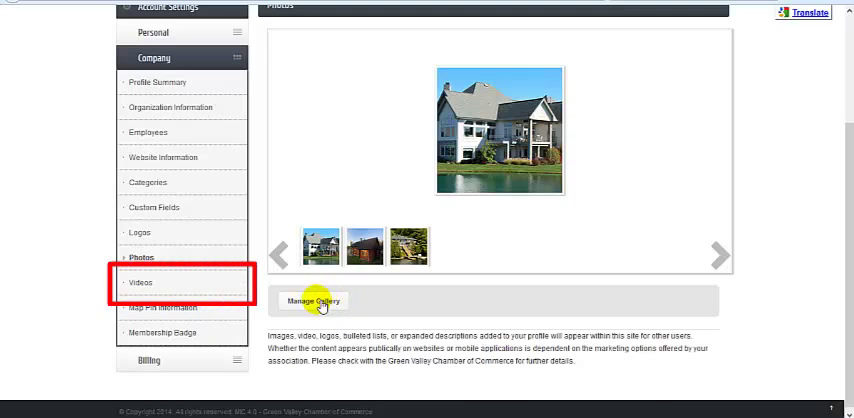
left_click(140, 282)
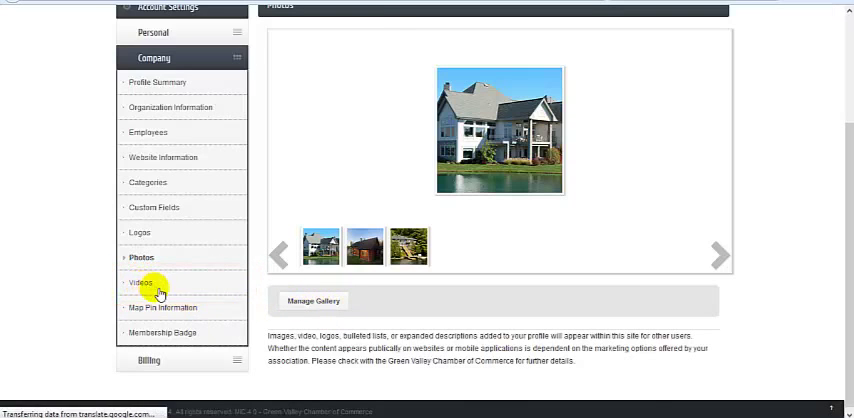
Move from photos to the company's videos section
left_click(140, 282)
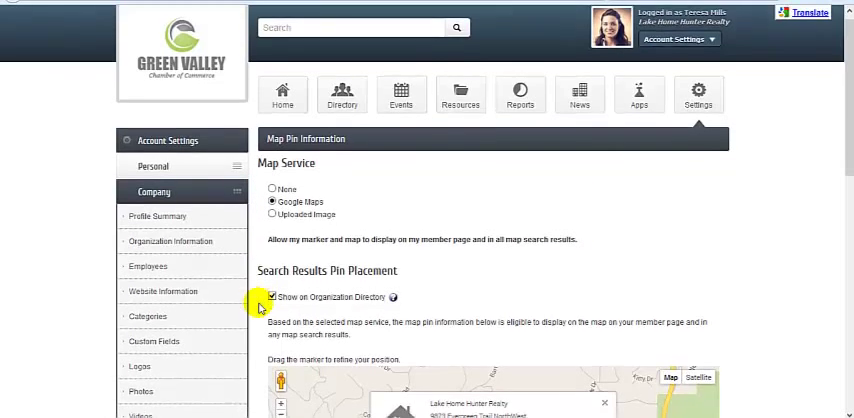
Scroll through pin placement, the map marker, manually set coordinates and the pin's physical address
scroll("down", 3)
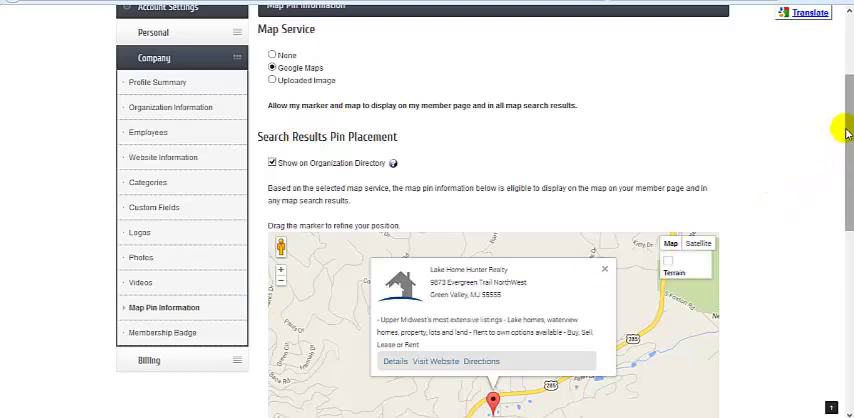
scroll("down", 3)
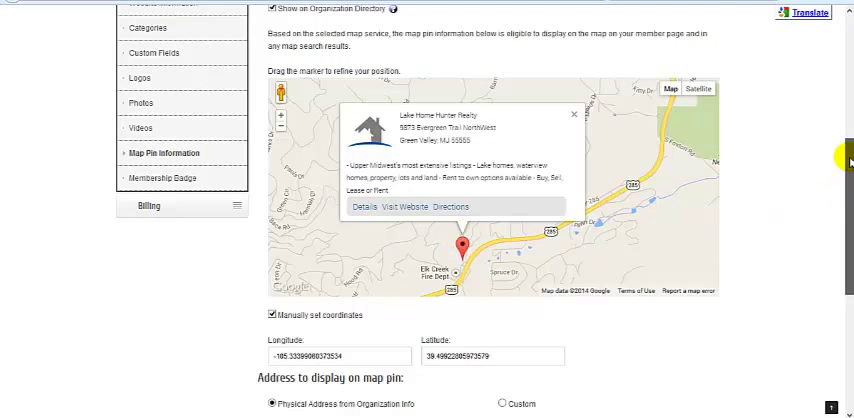
scroll("down", 3)
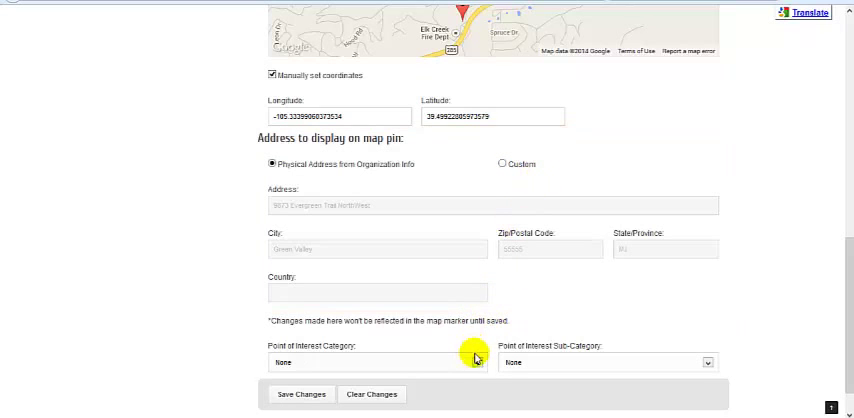
Set the pin's point of interest to Professional Services – Attorney and save changes
left_click(376, 362)
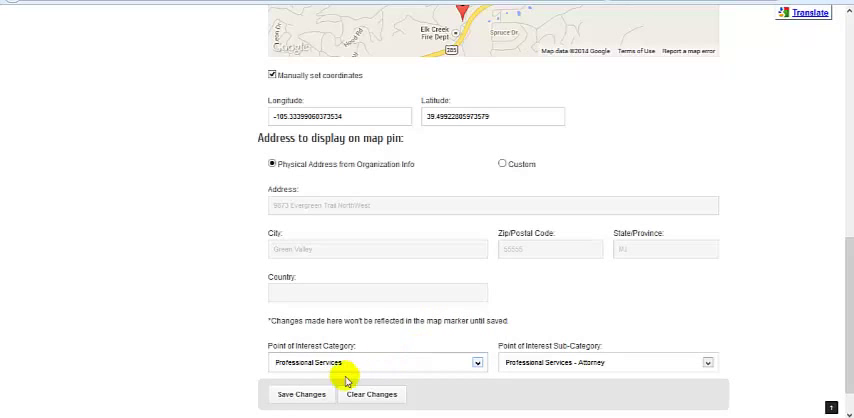
left_click(302, 392)
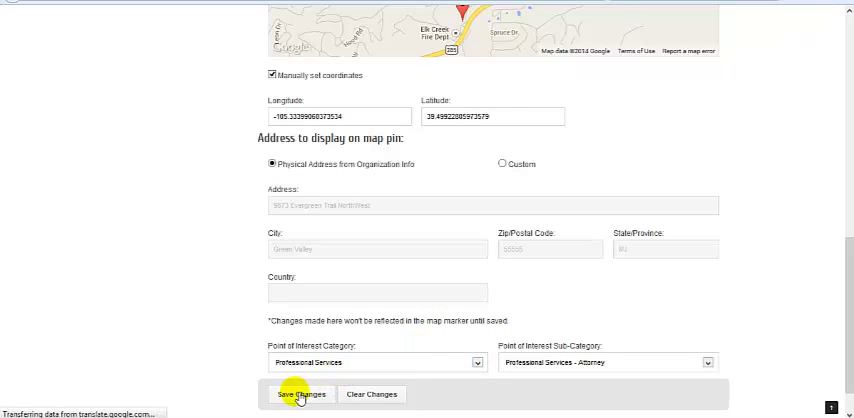
left_click(300, 396)
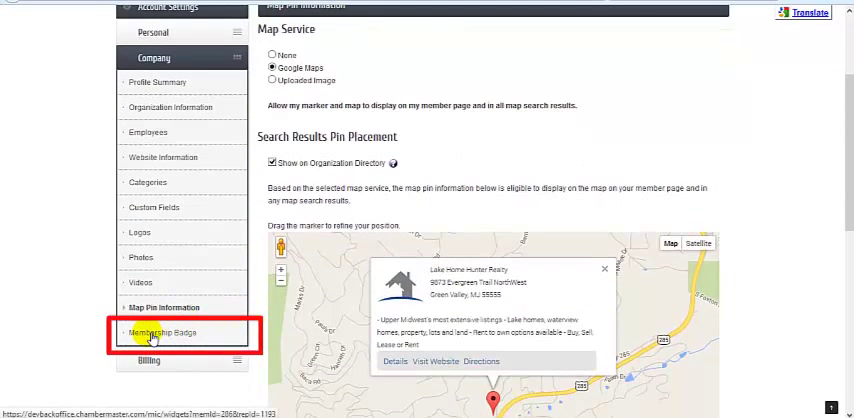
Generate the membership badge HTML code for Lake Home Hunter Realty's website and select it
left_click(162, 334)
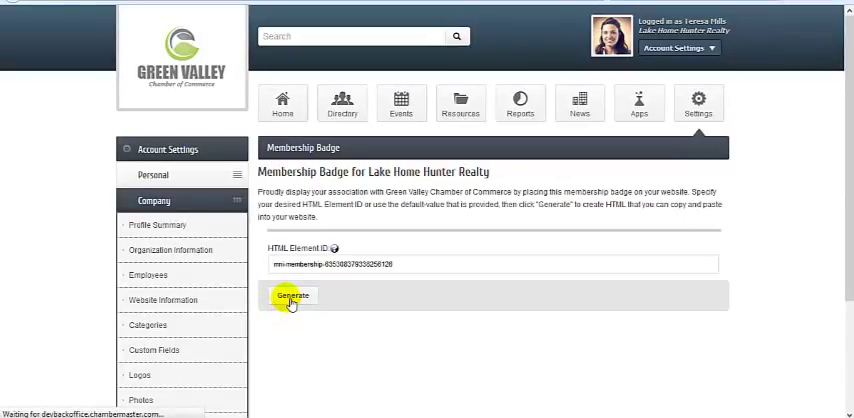
left_click(292, 296)
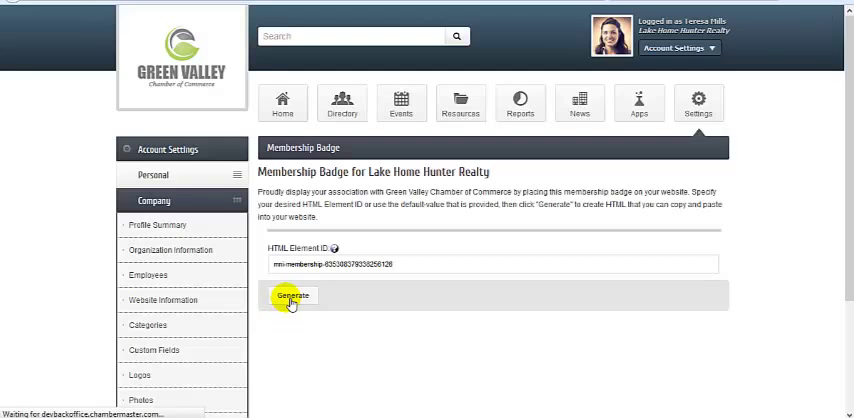
left_click(292, 296)
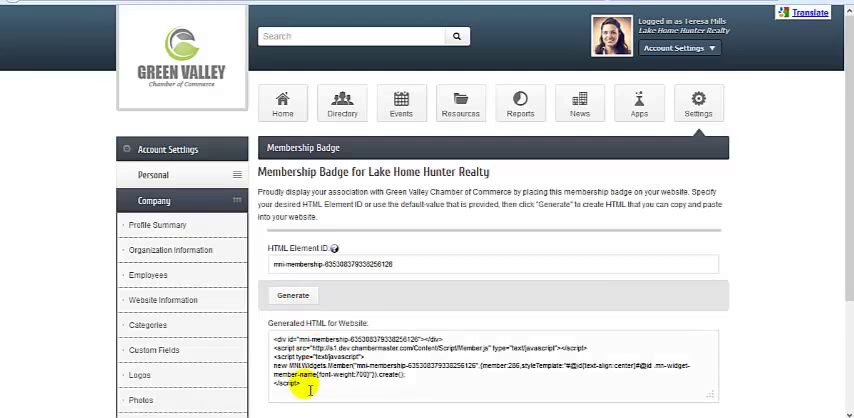